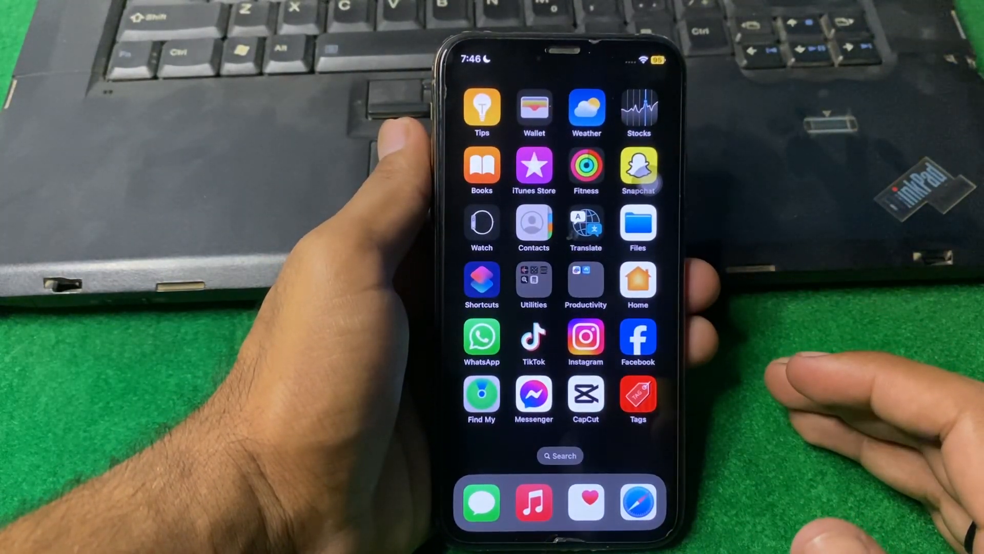
pyautogui.moveTo(816, 408)
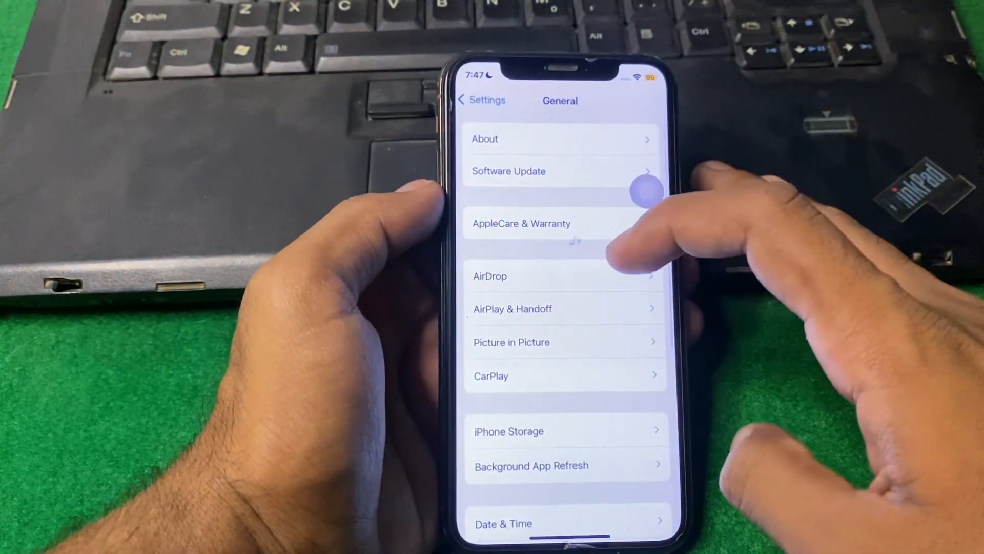
# Step: Scroll the main Settings list down to the app entries like Passwords, Mail and Notes
pyautogui.scroll(3)
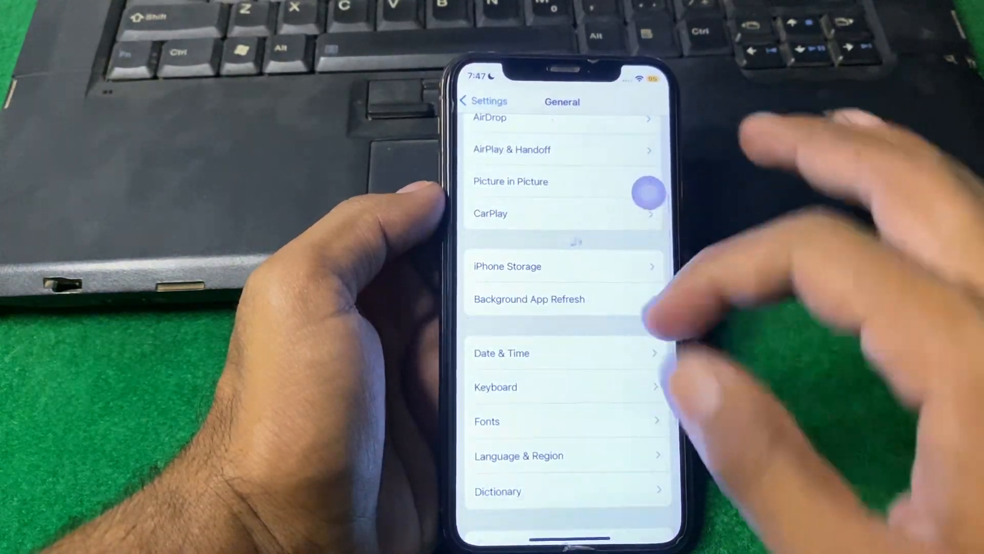
pyautogui.scroll(-3)
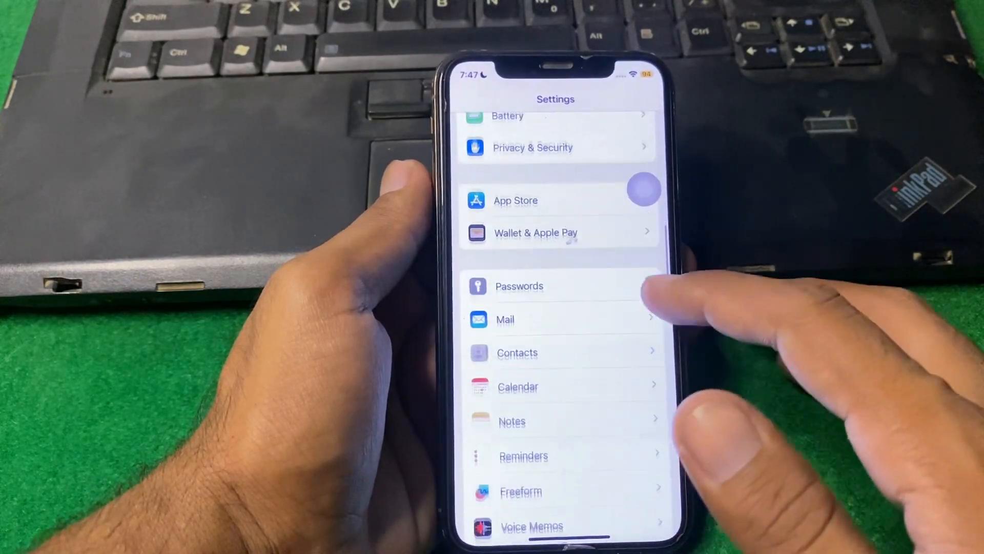
# Step: Open Safari's settings and scroll down to Profiles and Privacy & Security
pyautogui.scroll(-3)
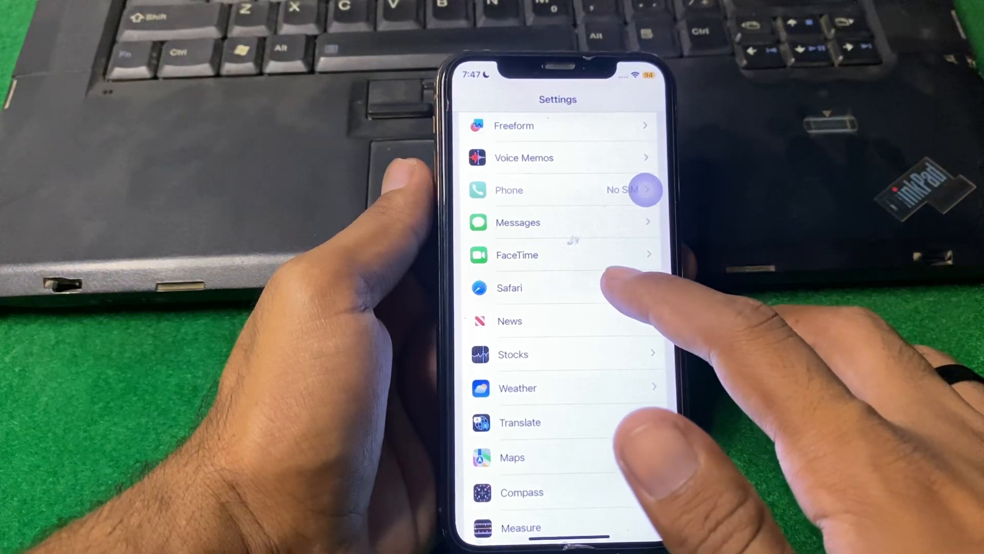
pyautogui.click(509, 288)
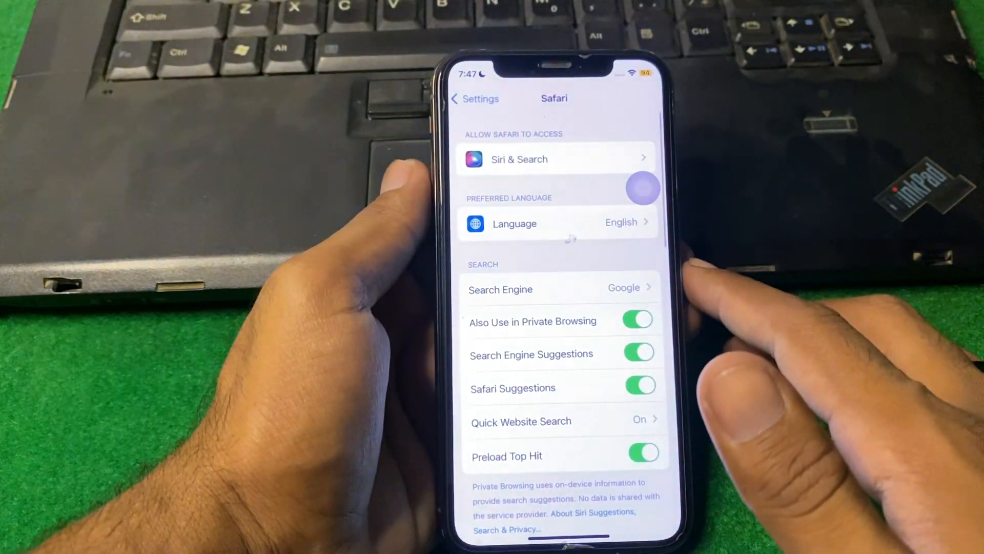
pyautogui.scroll(-3)
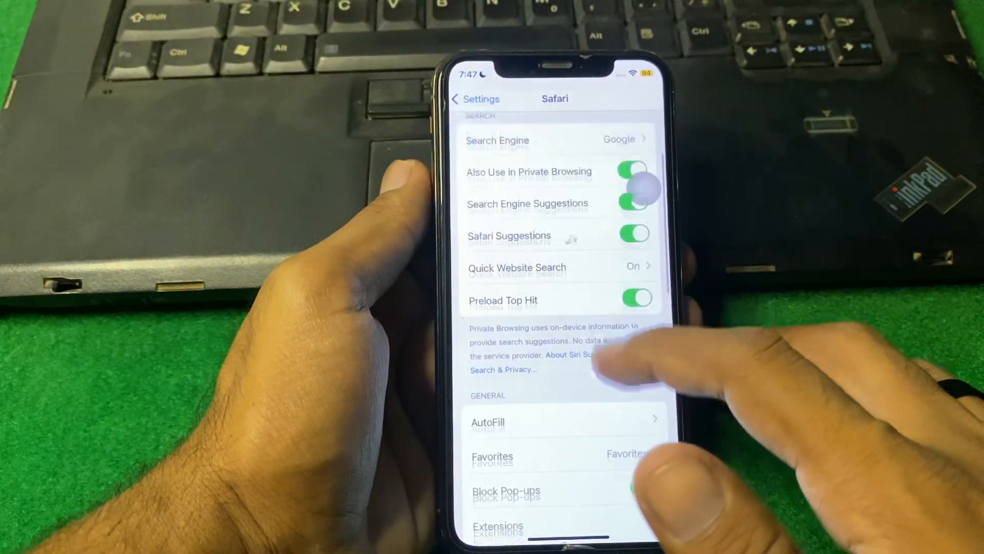
pyautogui.scroll(-3)
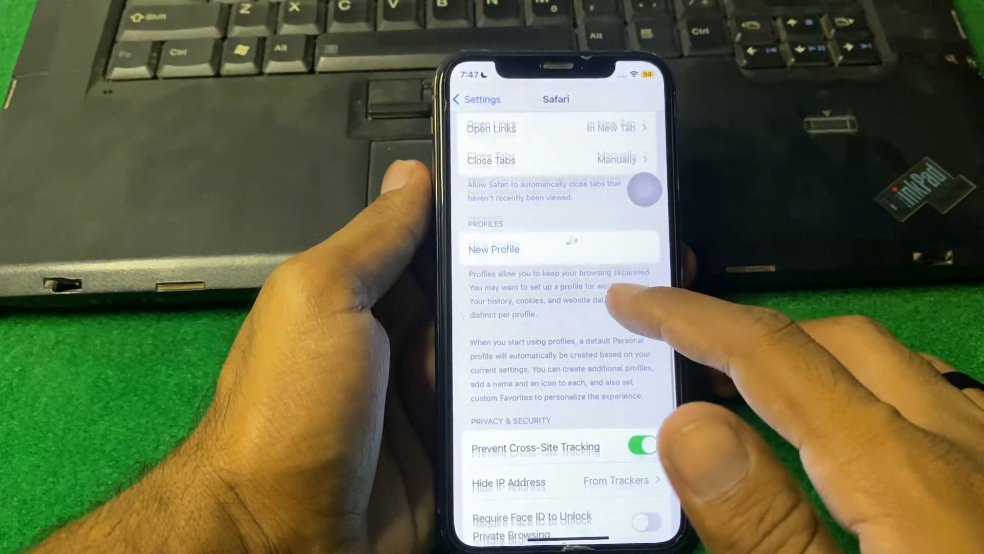
# Step: Open Safari's Website Data page listing google.com (19.8 MB) and 81.3 MB total
pyautogui.scroll(-3)
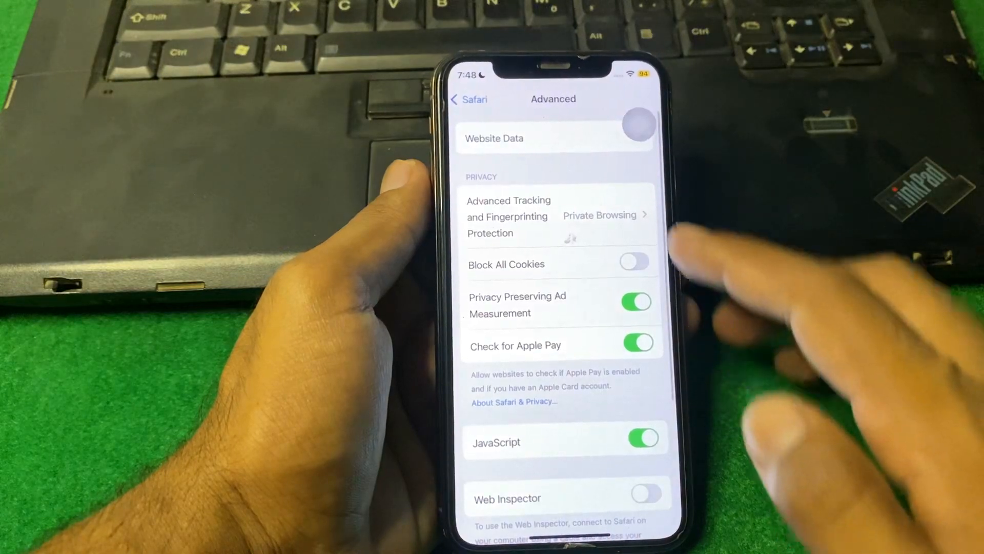
pyautogui.click(494, 137)
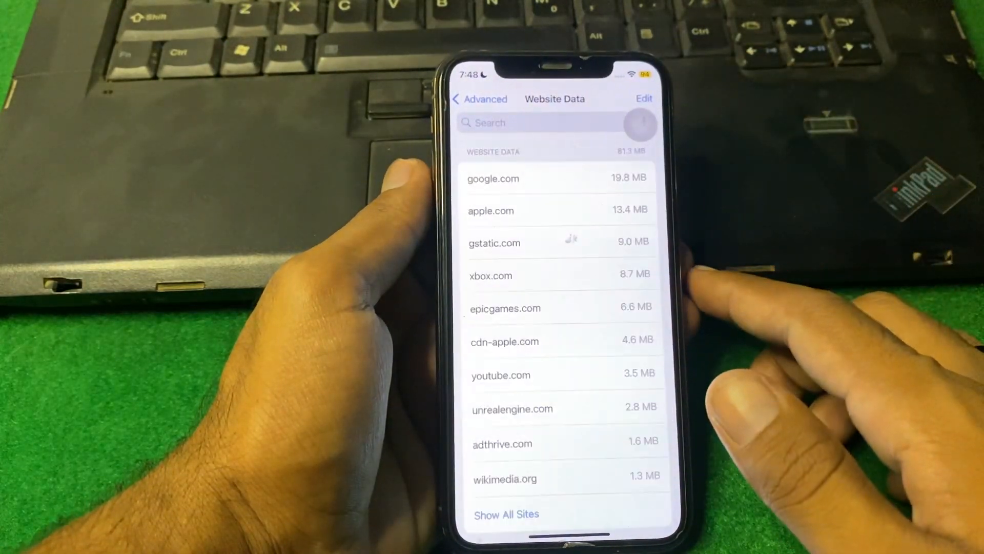